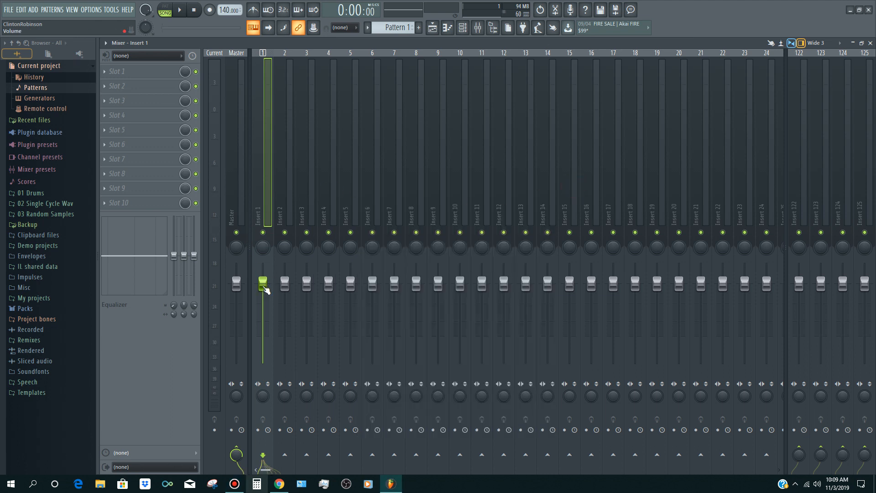
Create a volume automation clip for the Insert 1 mixer fader
right_click(261, 281)
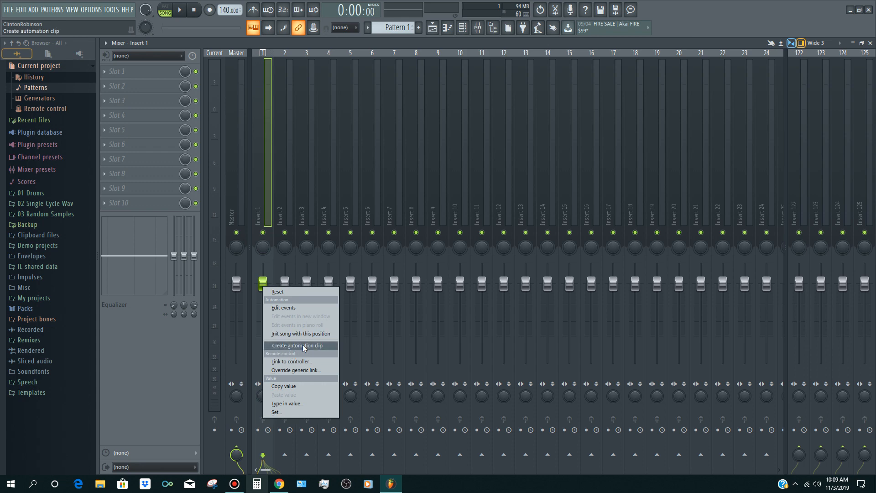
click(299, 345)
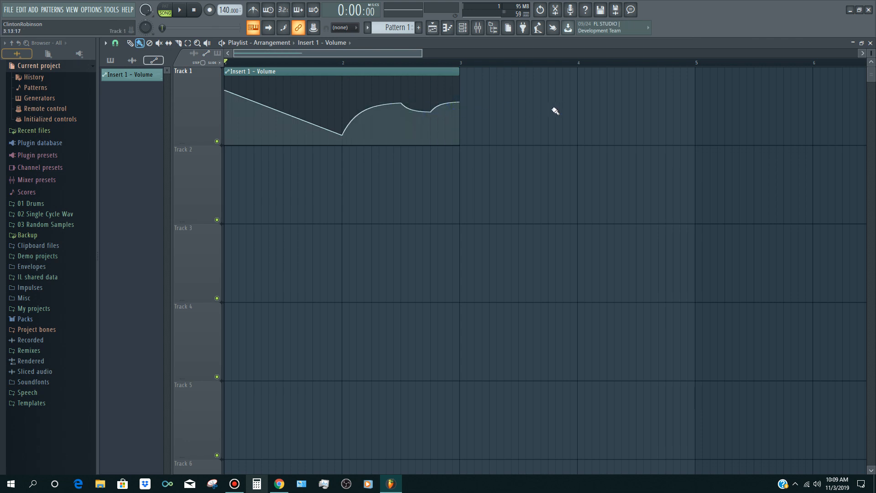
click(163, 10)
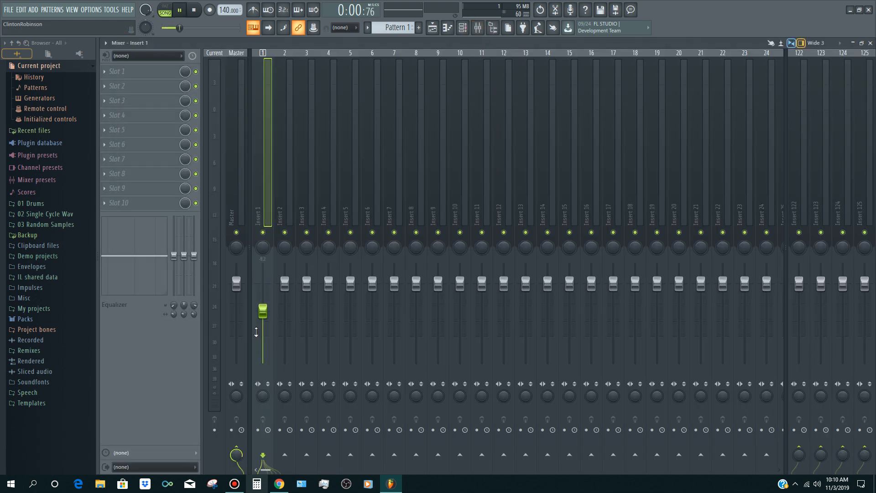
drag(262, 310, 263, 313)
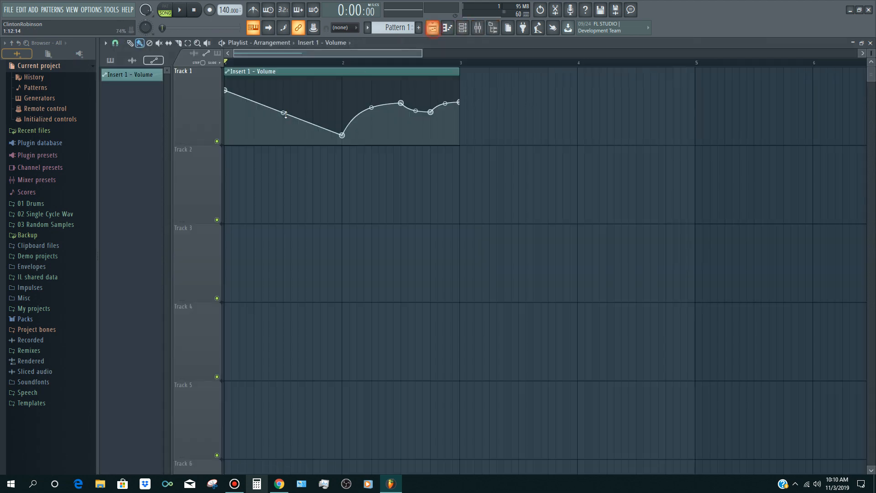
Bring up the options for the Insert 1 - Volume clip in the Playlist clip list
right_click(121, 74)
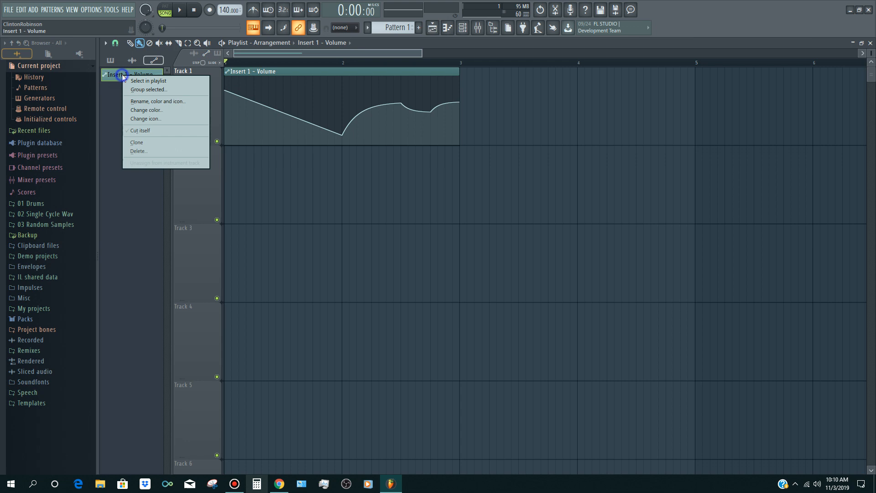
mouse_move(253, 98)
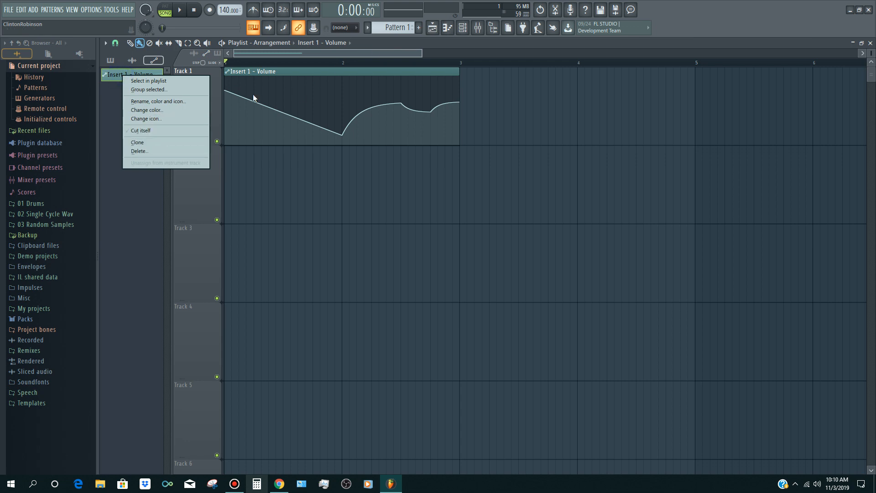
mouse_move(443, 46)
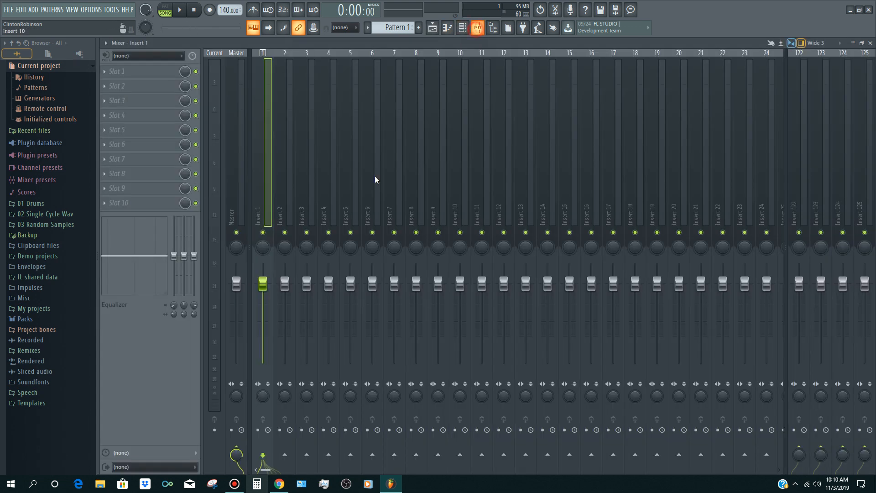
click(179, 10)
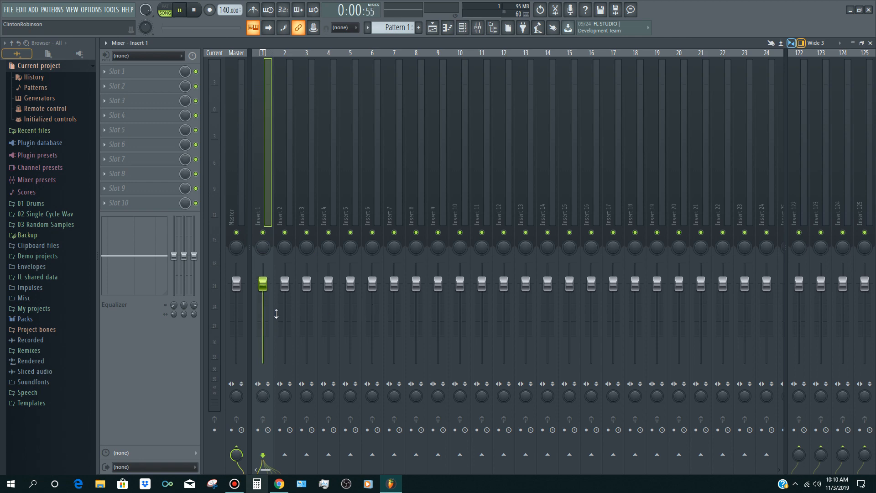
drag(263, 283, 262, 342)
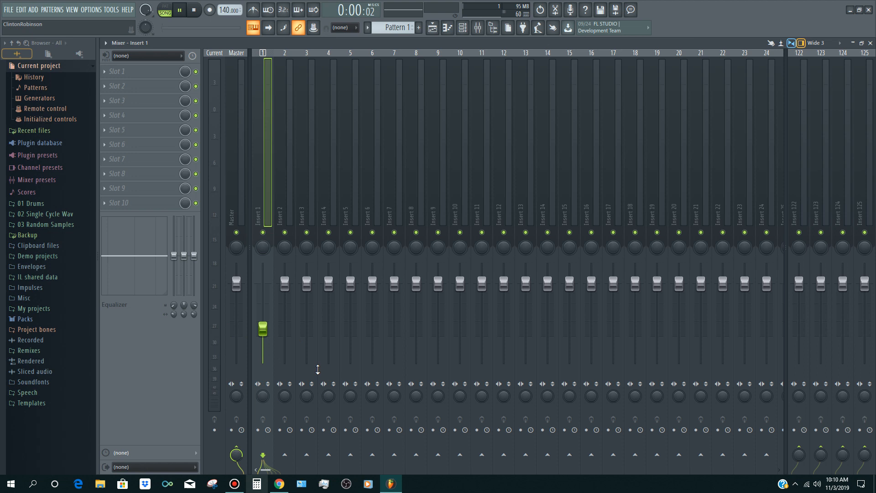
drag(262, 329, 262, 283)
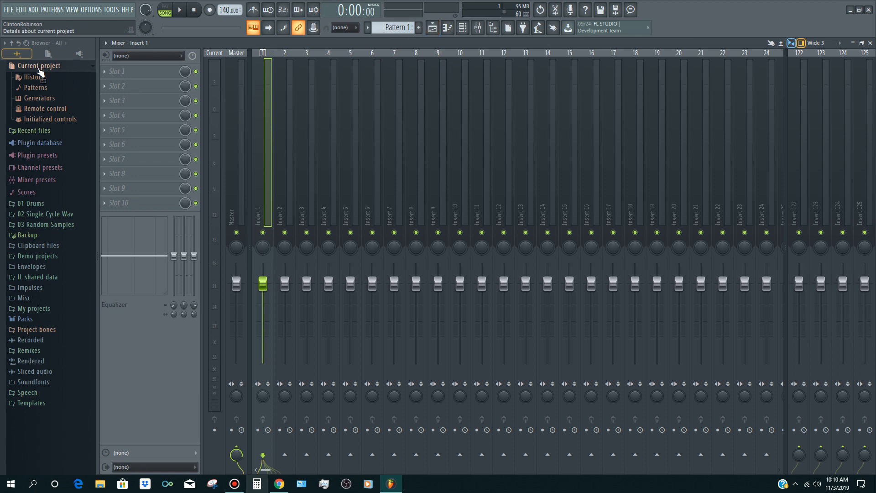
Select the Insert 1 - Volume entry under the current project's Initialized controls
click(38, 66)
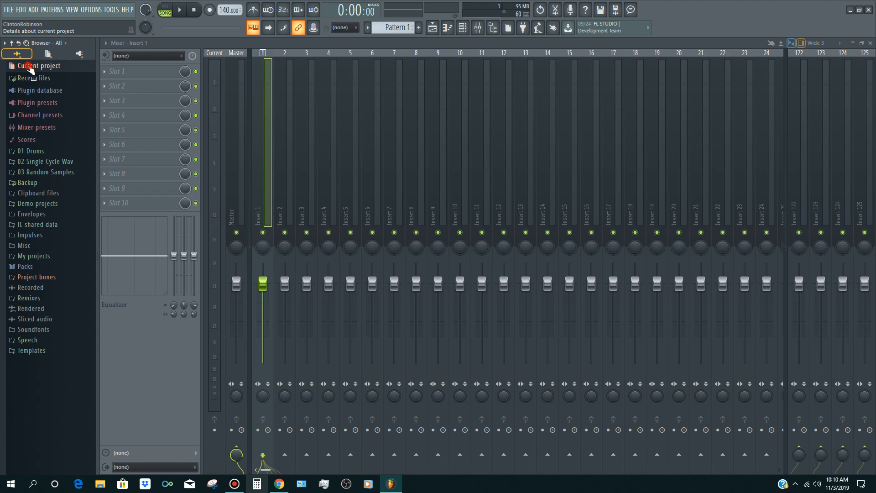
click(39, 65)
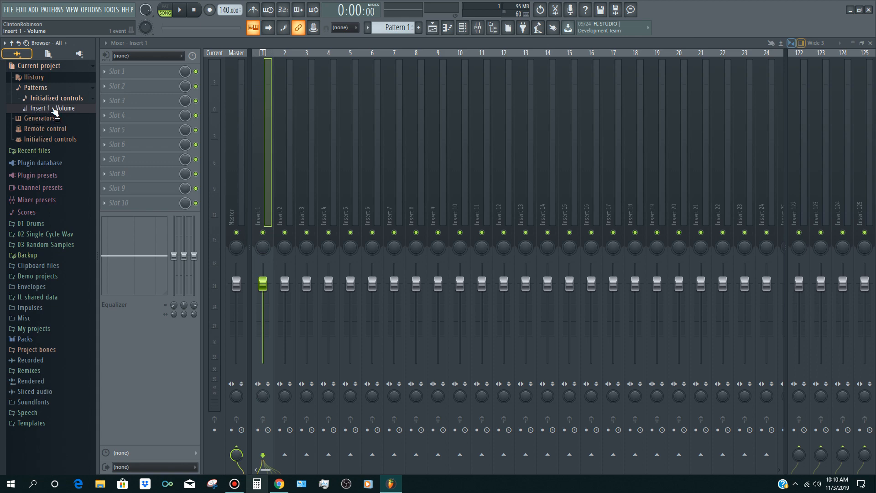
click(56, 107)
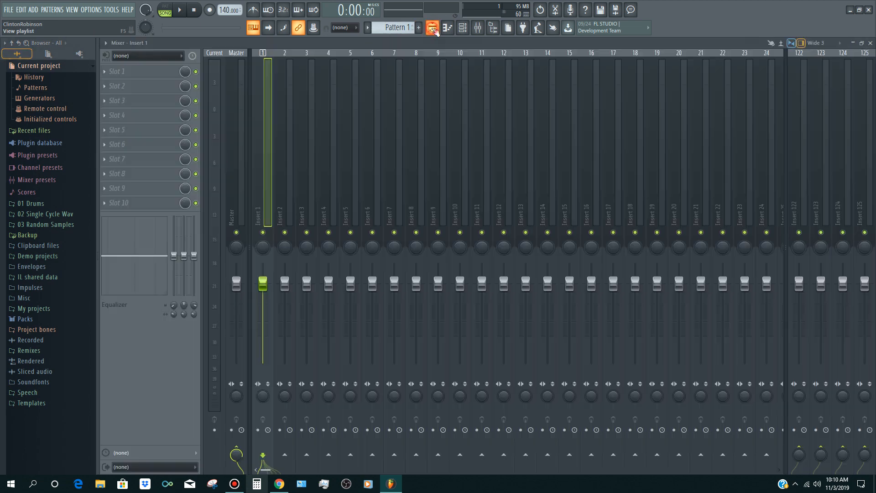
Lower the Insert 1 fader, start playback and raise it back up while playing
drag(262, 283, 262, 324)
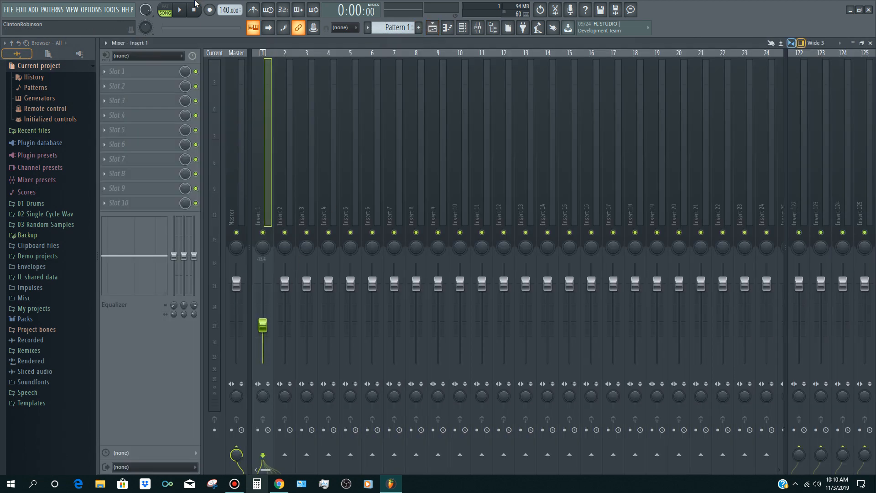
click(178, 9)
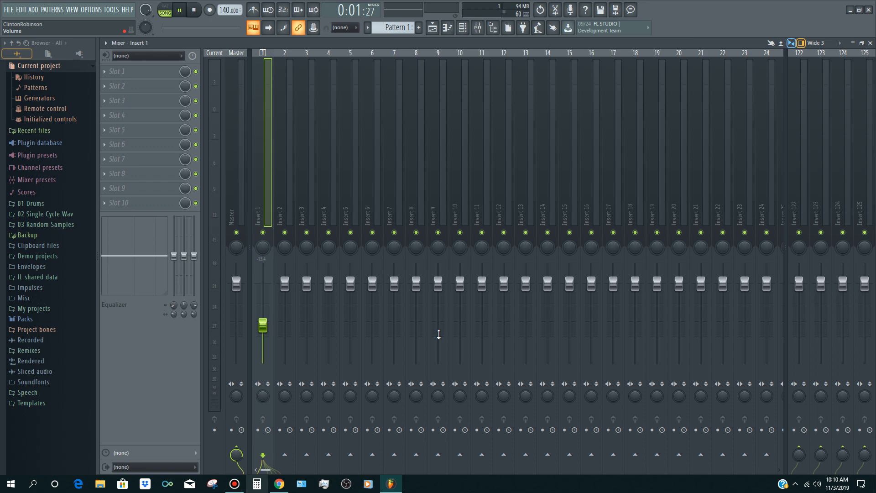
drag(263, 326, 263, 306)
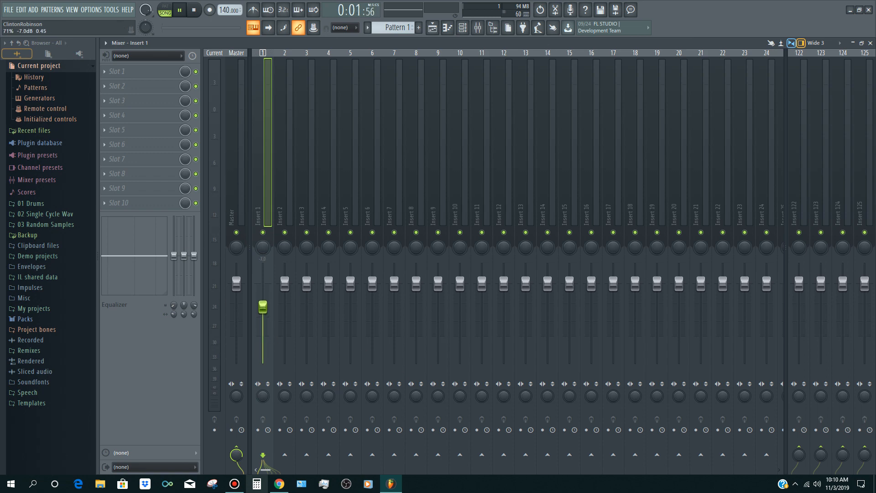
drag(263, 306, 263, 283)
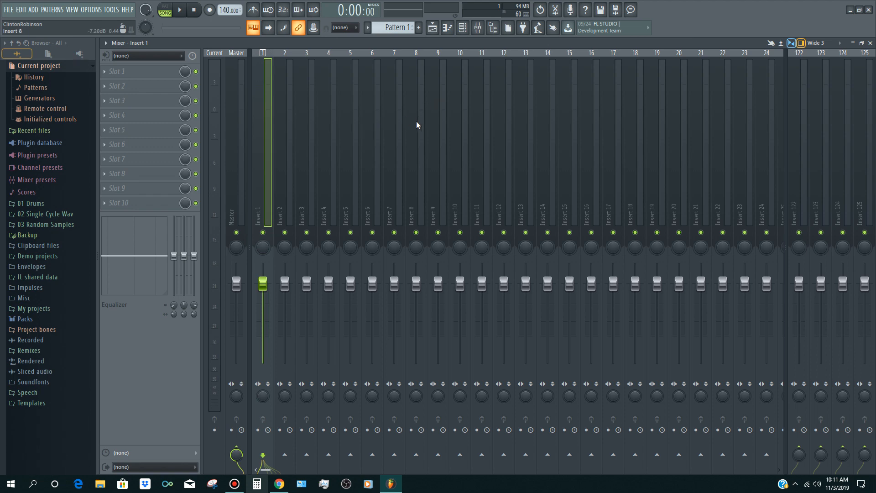
mouse_move(243, 257)
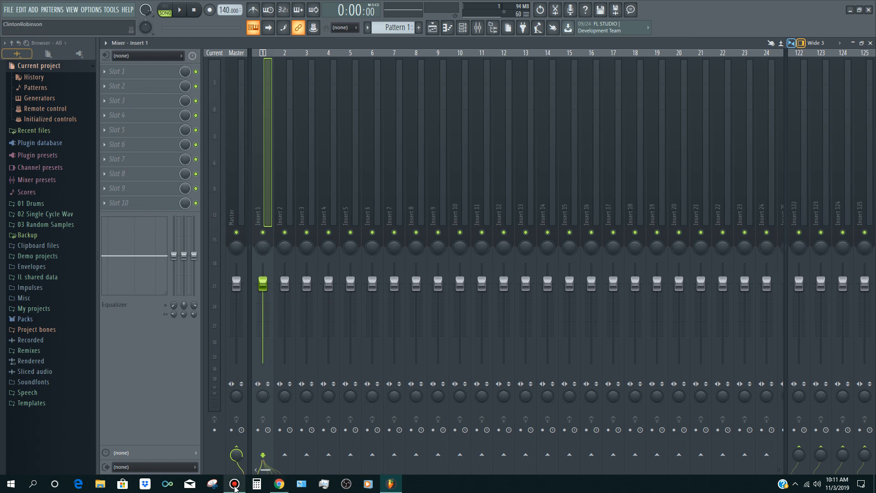
mouse_move(234, 482)
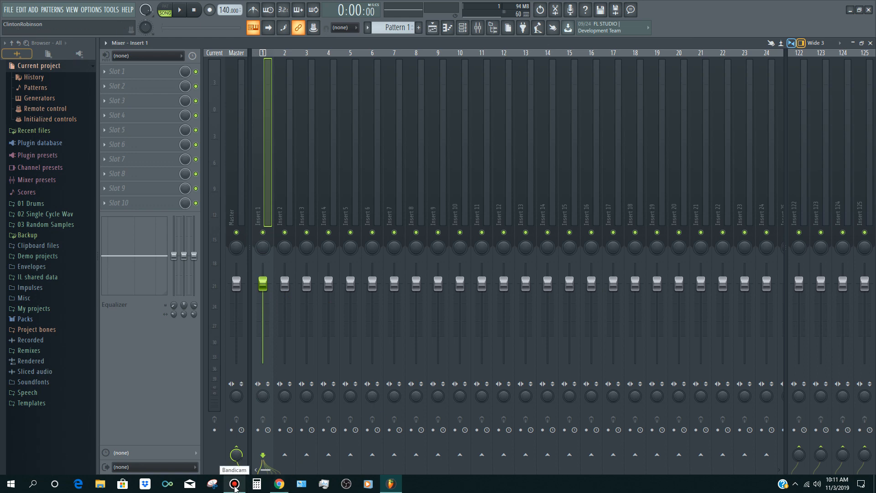